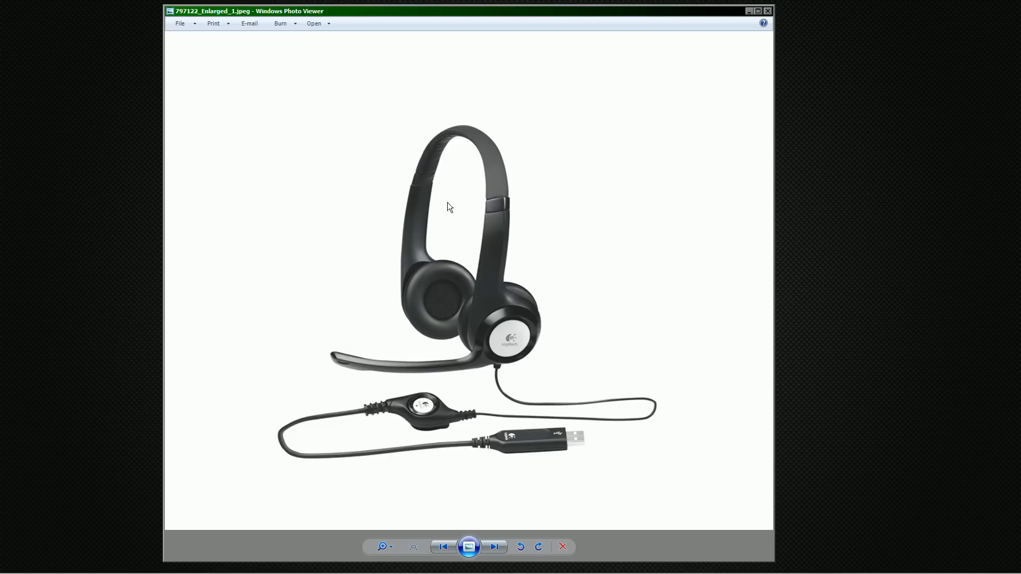
{"action": "mouse_move", "coordinate": [528, 153]}
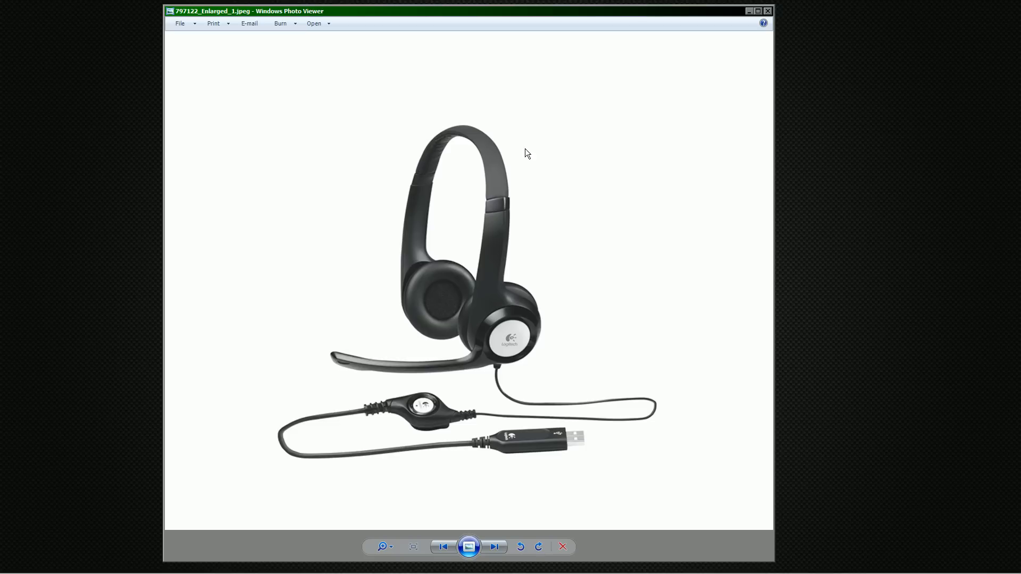
- Close the headset product photo in Windows Photo Viewer
{"action": "left_click", "coordinate": [767, 11]}
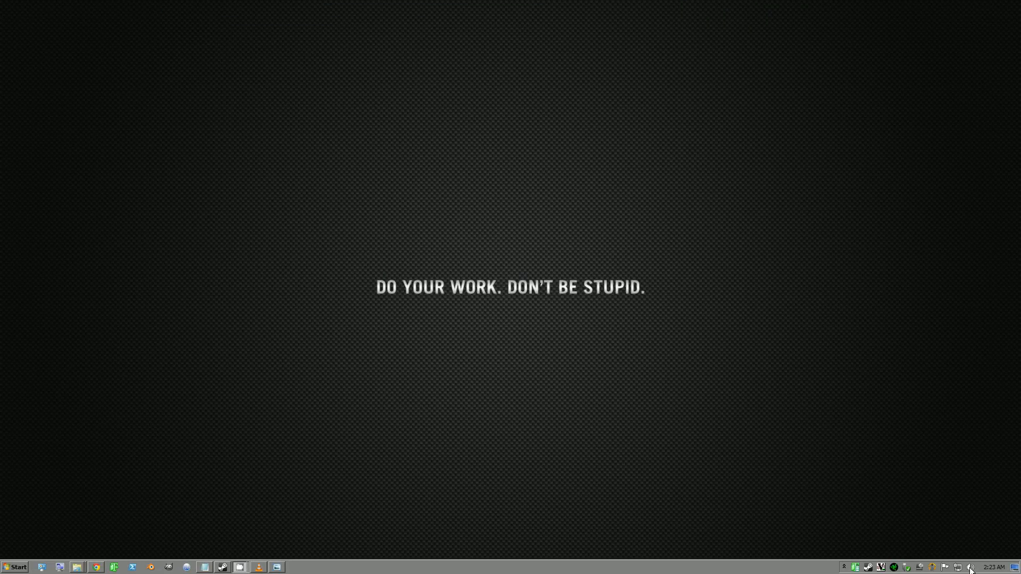
- Open the Sound dialog from the tray volume icon's menu
{"action": "right_click", "coordinate": [970, 568]}
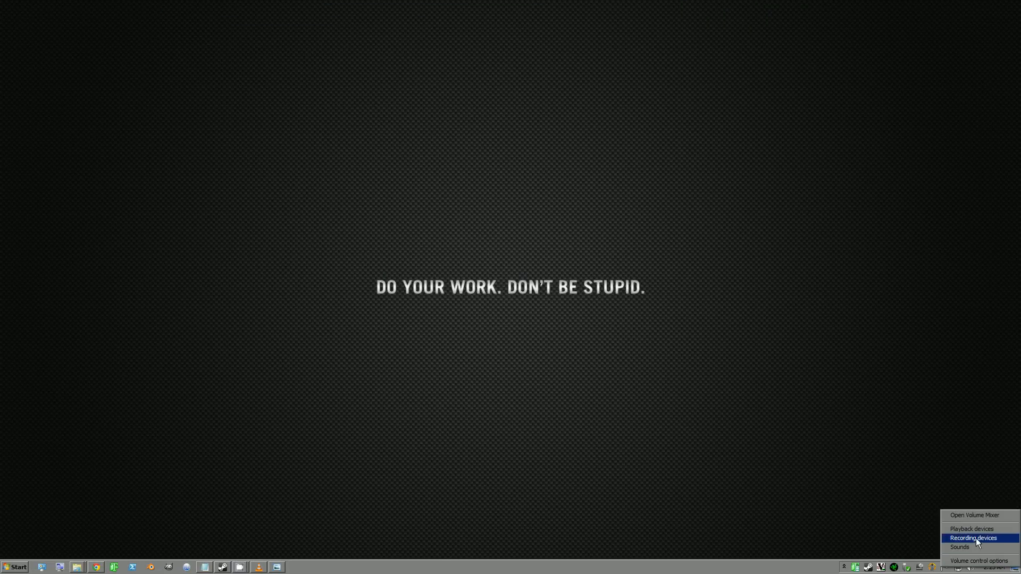
{"action": "left_click", "coordinate": [971, 528]}
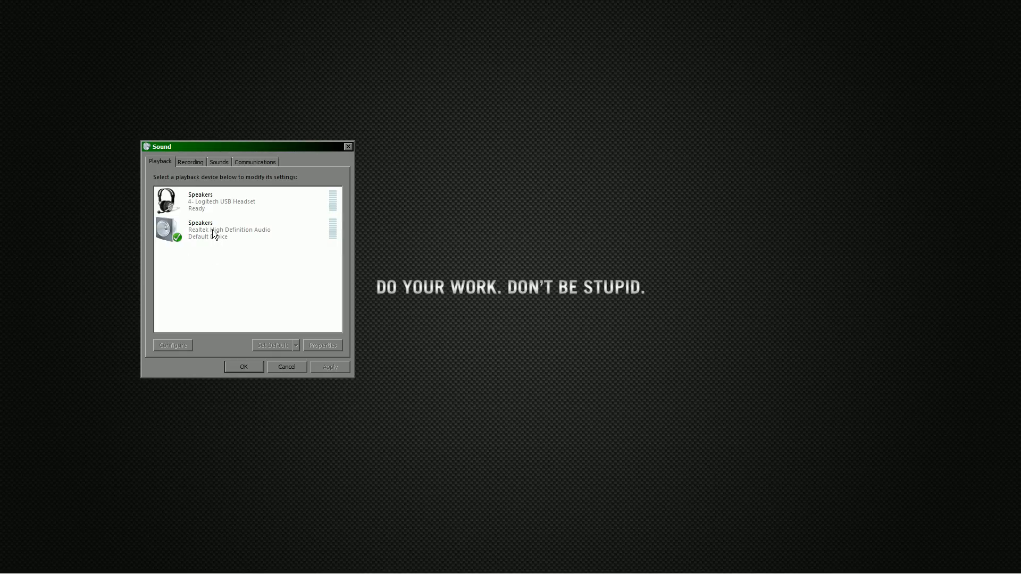
{"action": "mouse_move", "coordinate": [208, 241]}
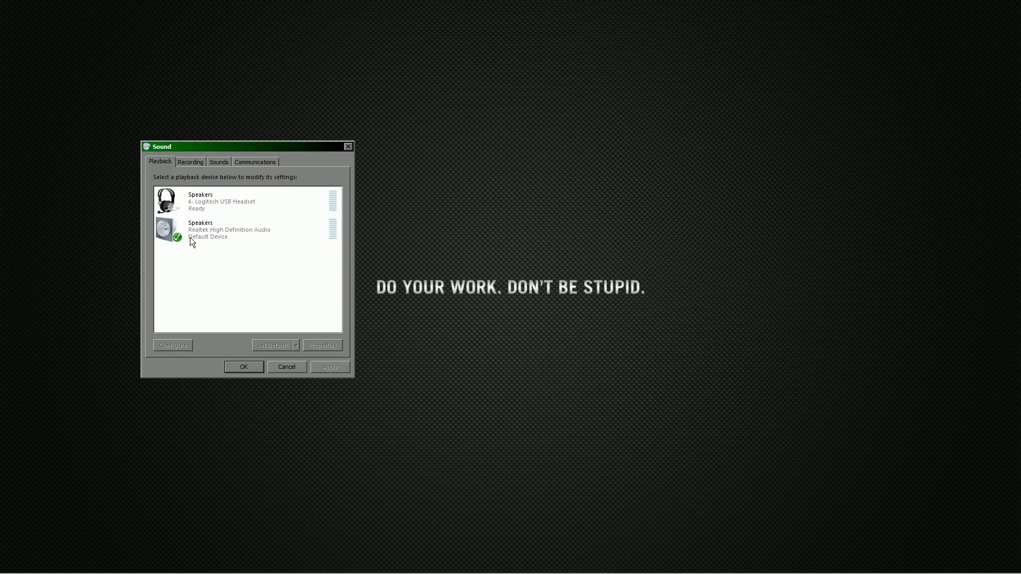
{"action": "mouse_move", "coordinate": [203, 237]}
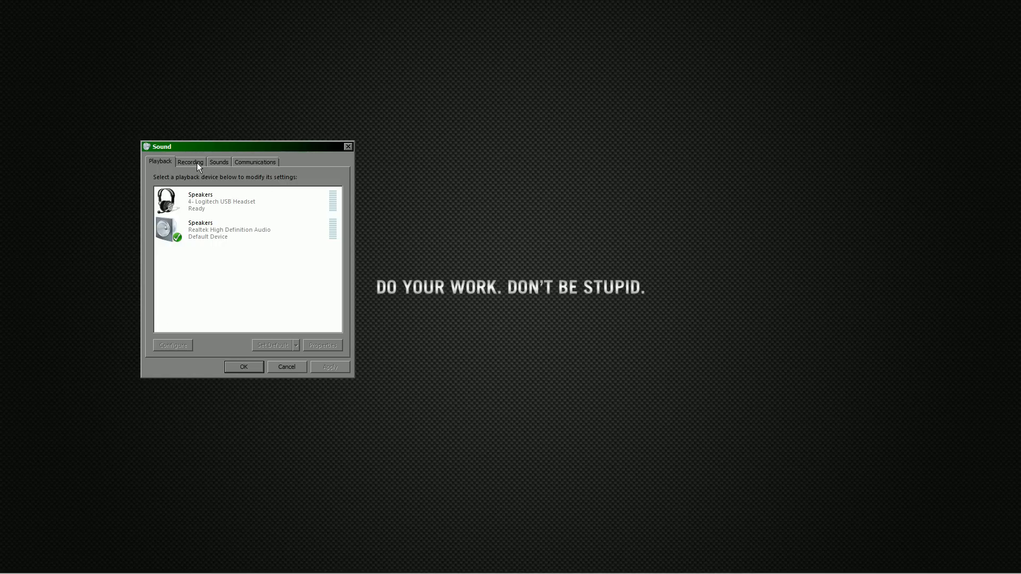
- Switch to the Recording tab and select the Stereo Mix device
{"action": "left_click", "coordinate": [191, 162]}
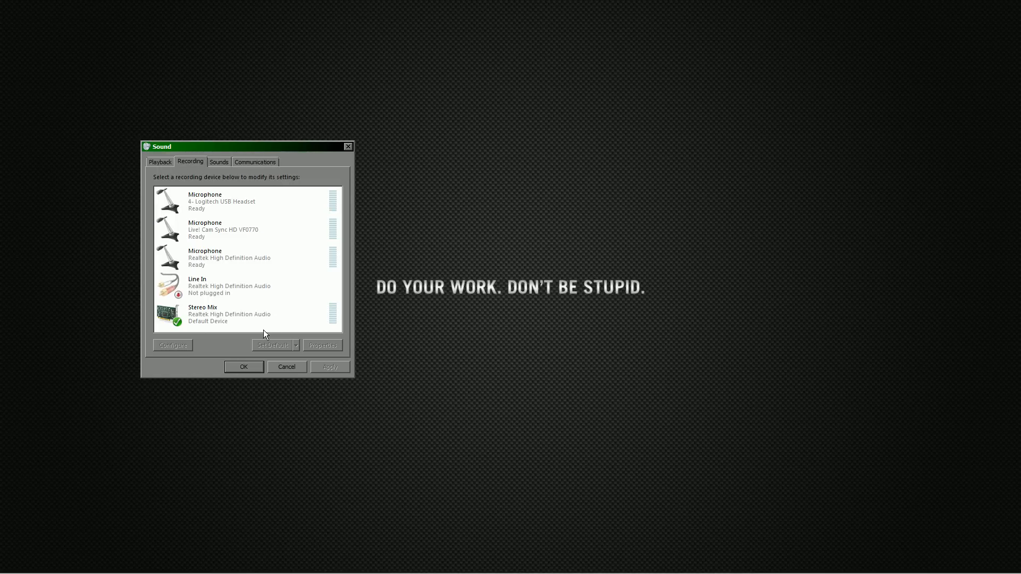
{"action": "mouse_move", "coordinate": [273, 331]}
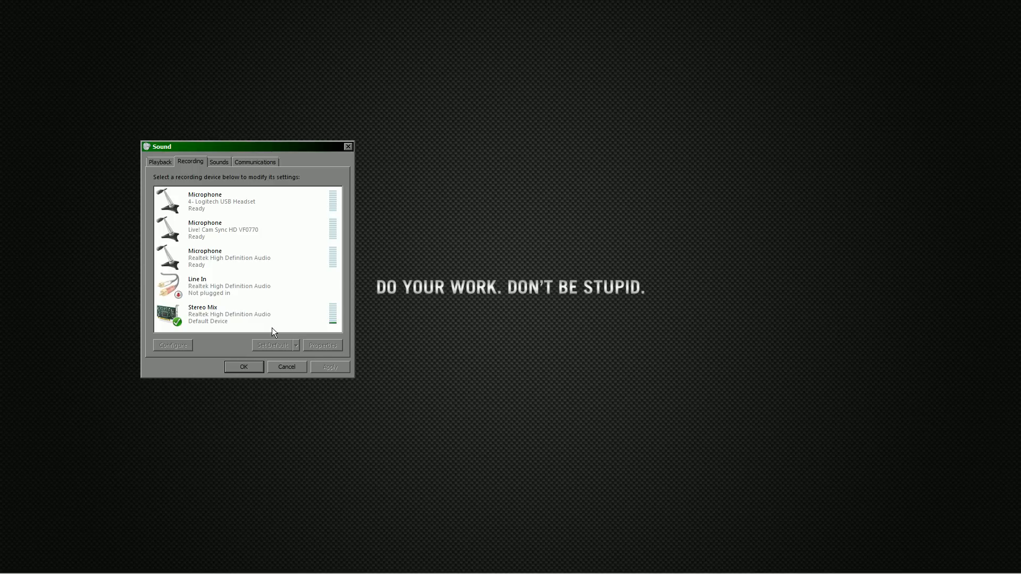
{"action": "right_click", "coordinate": [273, 332]}
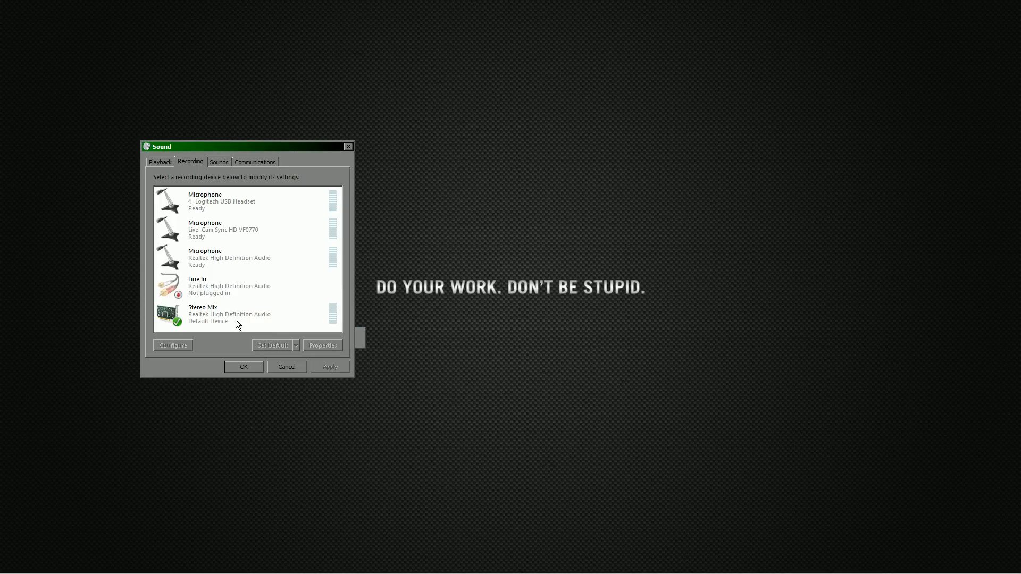
{"action": "left_click", "coordinate": [229, 314]}
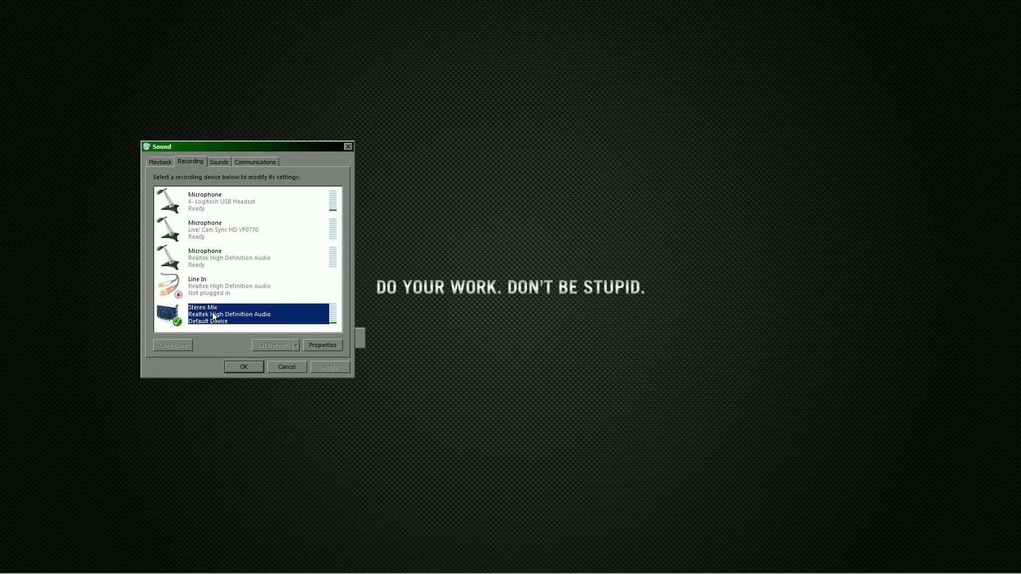
- Set Stereo Mix to listen through the Logitech USB Headset speakers and confirm
{"action": "left_click", "coordinate": [322, 345]}
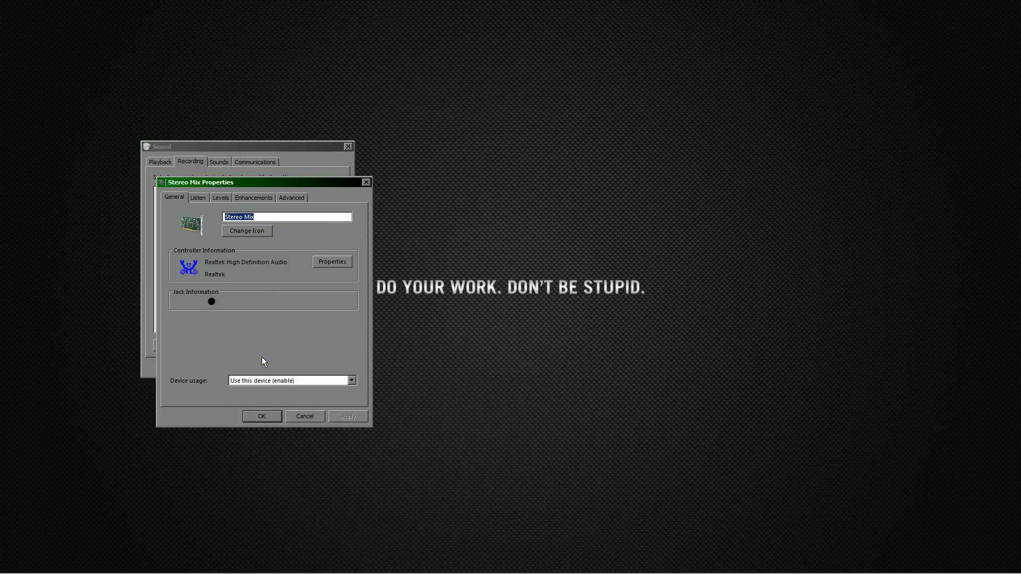
{"action": "mouse_move", "coordinate": [197, 194]}
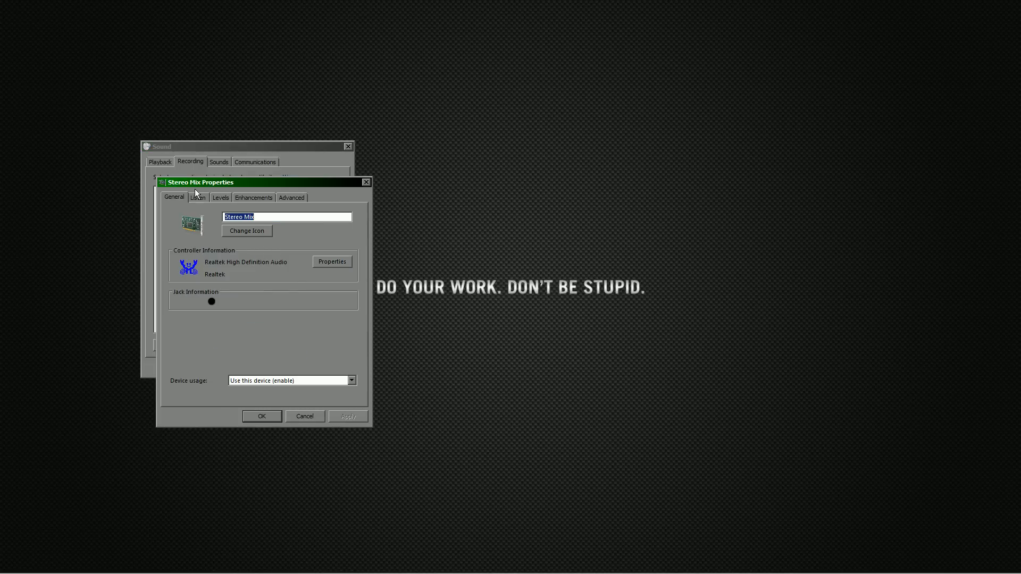
{"action": "left_click", "coordinate": [198, 198]}
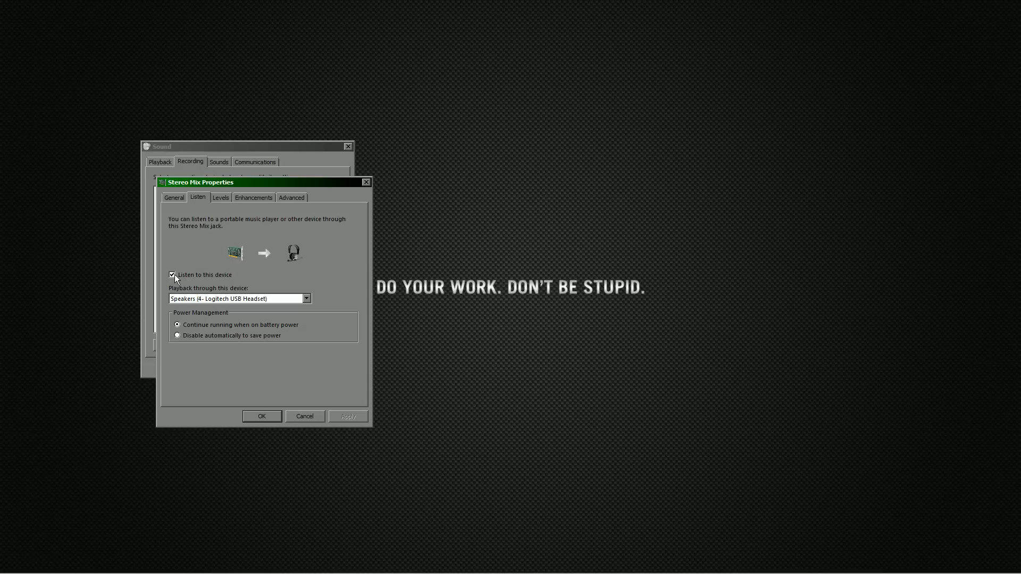
{"action": "mouse_move", "coordinate": [189, 304]}
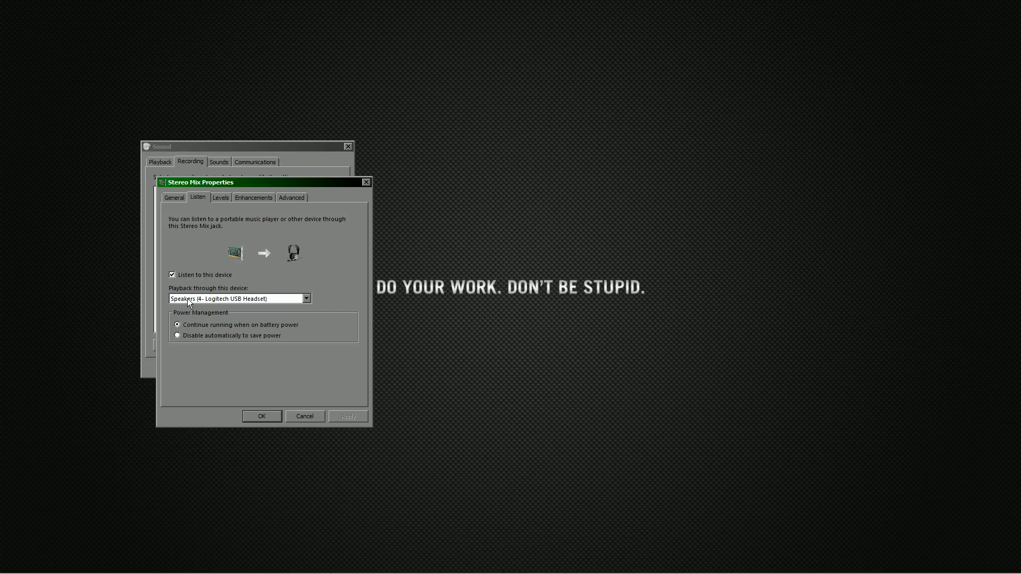
{"action": "mouse_move", "coordinate": [257, 427]}
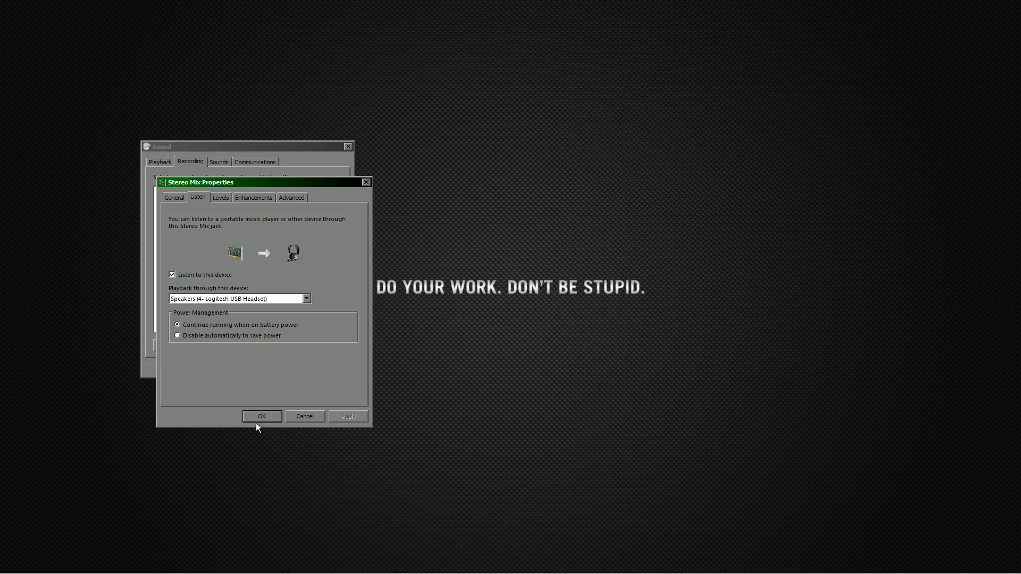
{"action": "left_click", "coordinate": [261, 416]}
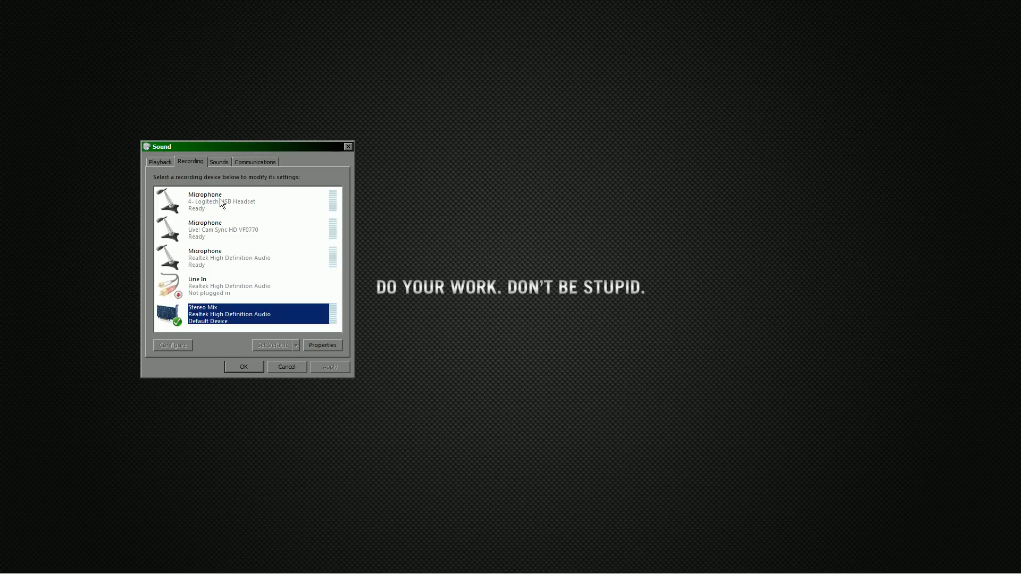
- Open the Logitech headset microphone's properties at its Listen settings for Realtek playback
{"action": "left_click", "coordinate": [234, 201]}
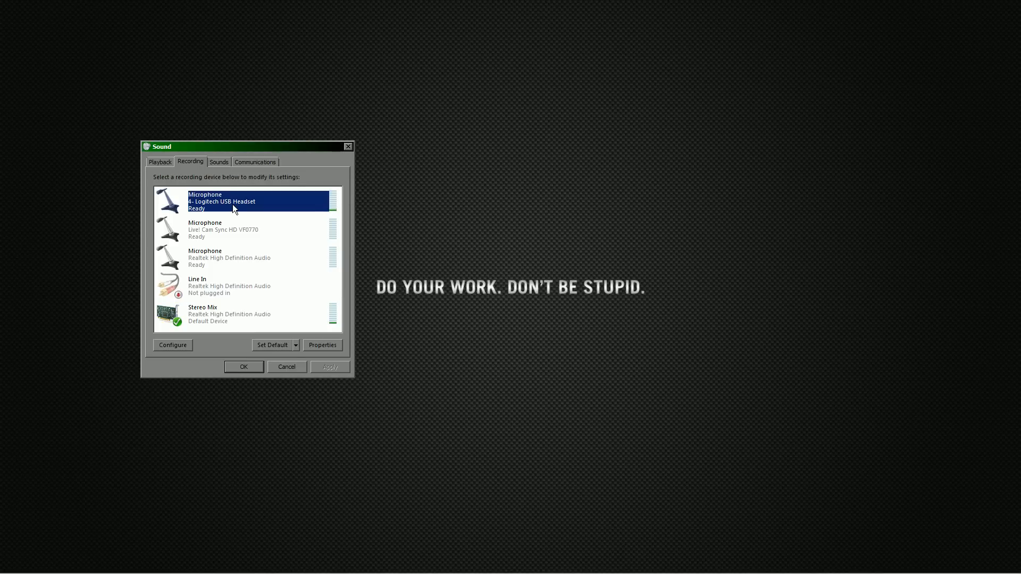
{"action": "right_click", "coordinate": [235, 202]}
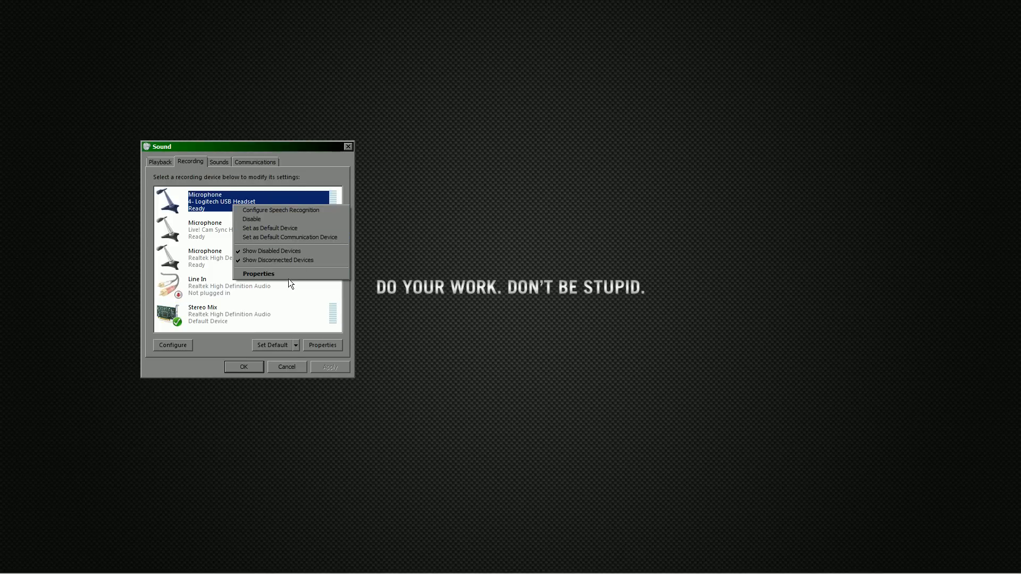
{"action": "left_click", "coordinate": [258, 273]}
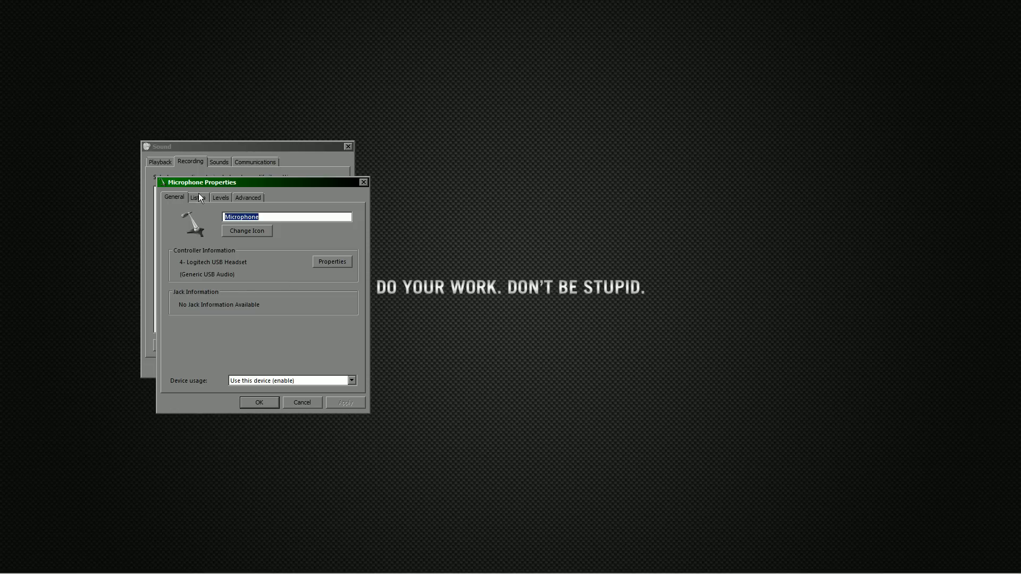
{"action": "left_click", "coordinate": [197, 197]}
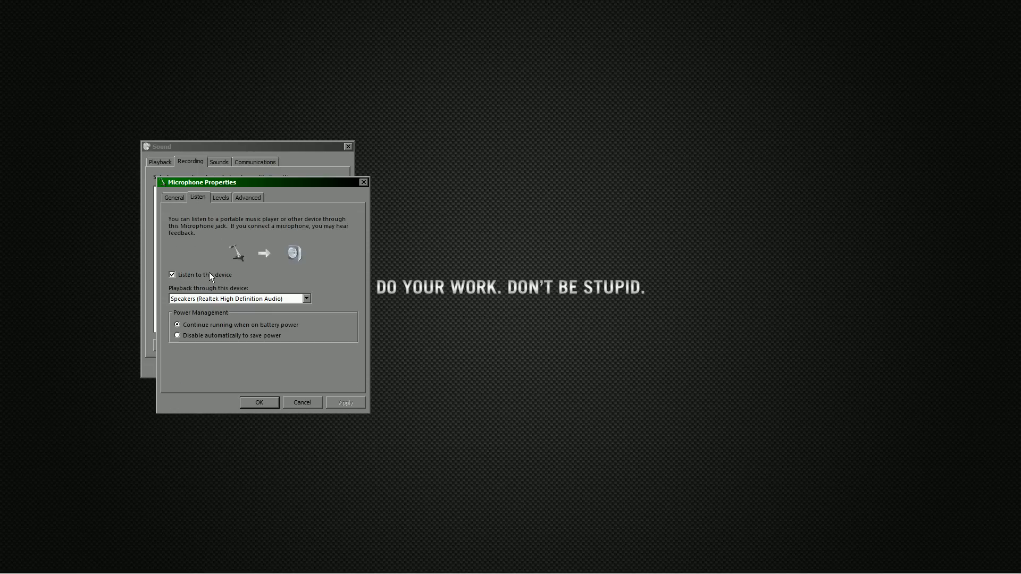
{"action": "mouse_move", "coordinate": [222, 301]}
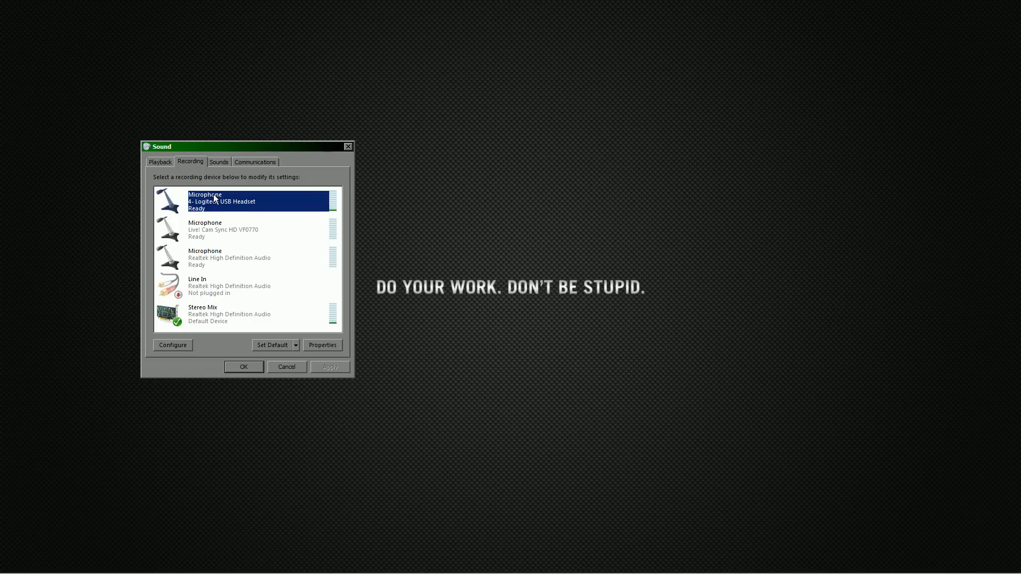
{"action": "mouse_move", "coordinate": [144, 281]}
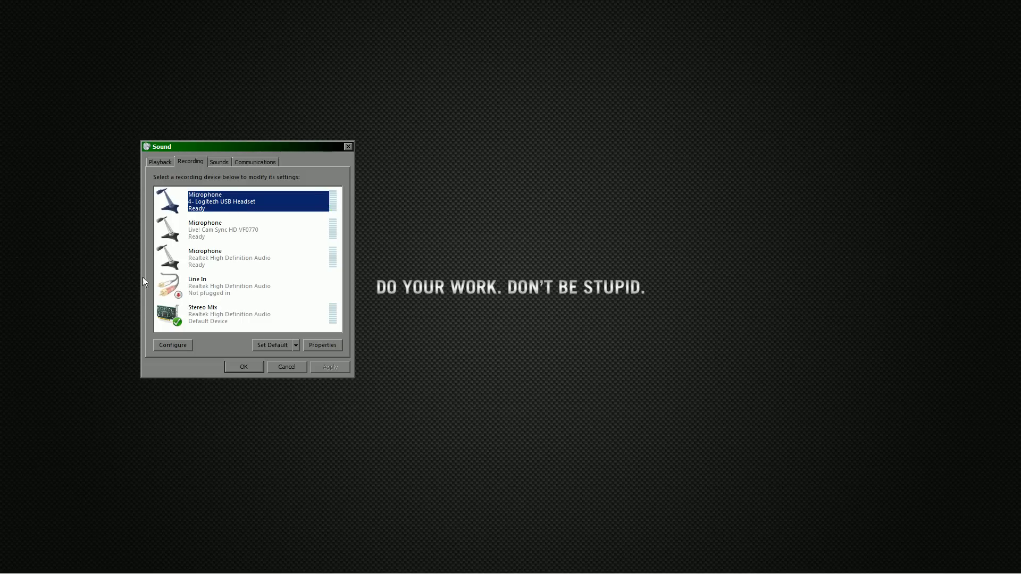
{"action": "mouse_move", "coordinate": [206, 238]}
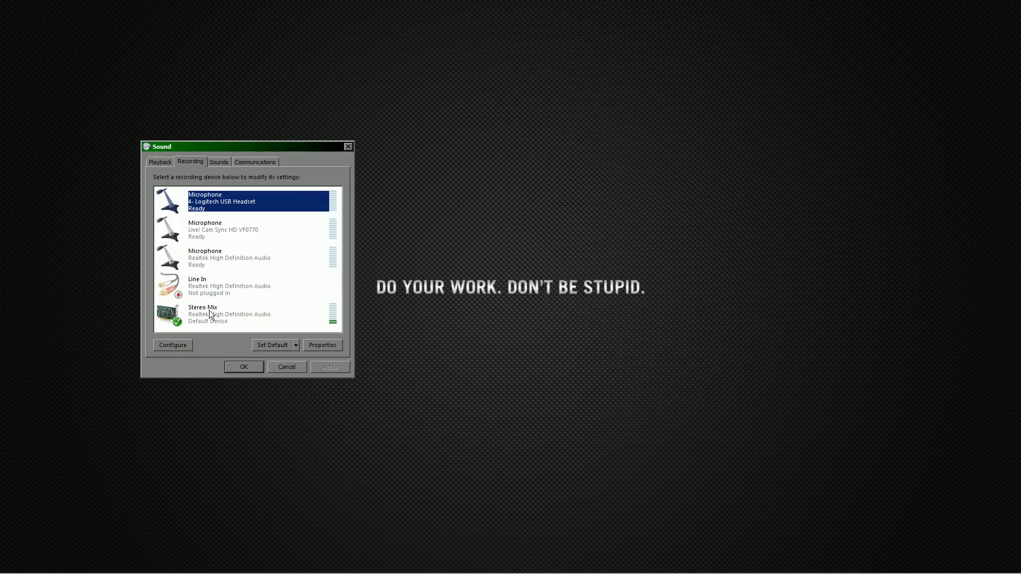
- Return the Sound dialog to the Playback tab
{"action": "left_click", "coordinate": [159, 162]}
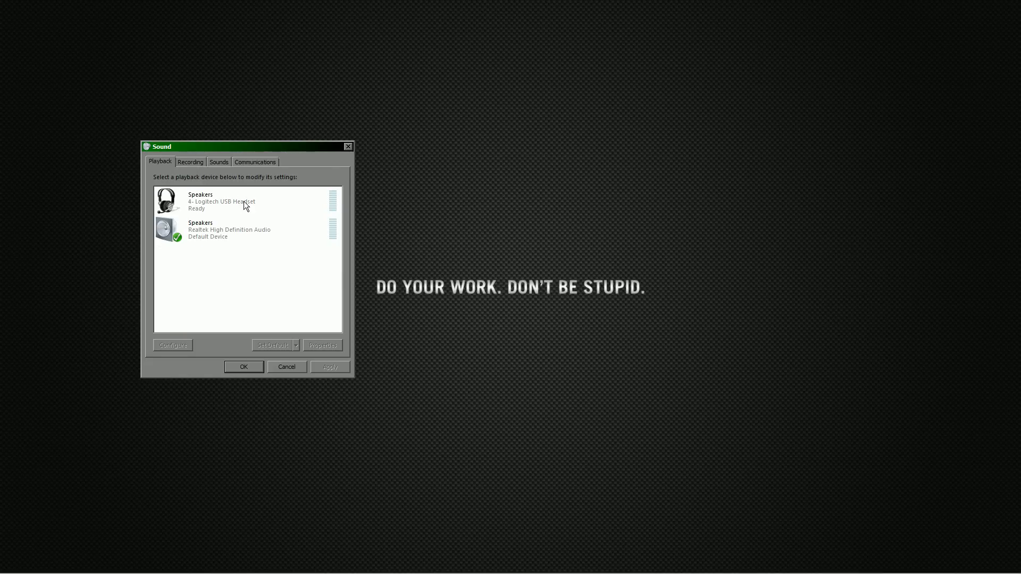
{"action": "mouse_move", "coordinate": [249, 273]}
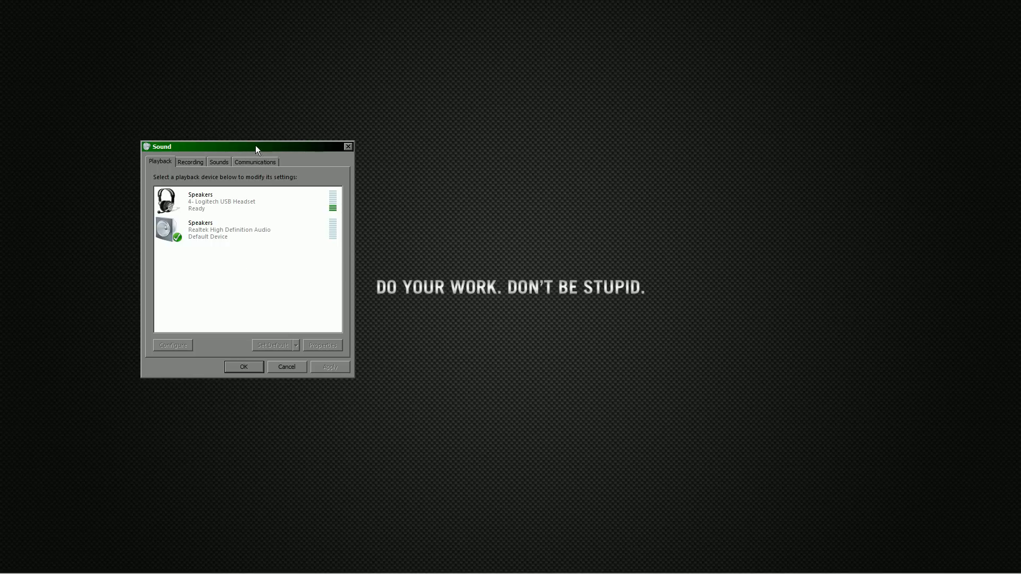
- Move the Sound dialog to the upper right, then close the VLC test video
{"action": "left_click_drag", "start_coordinate": [255, 147], "coordinate": [847, 70]}
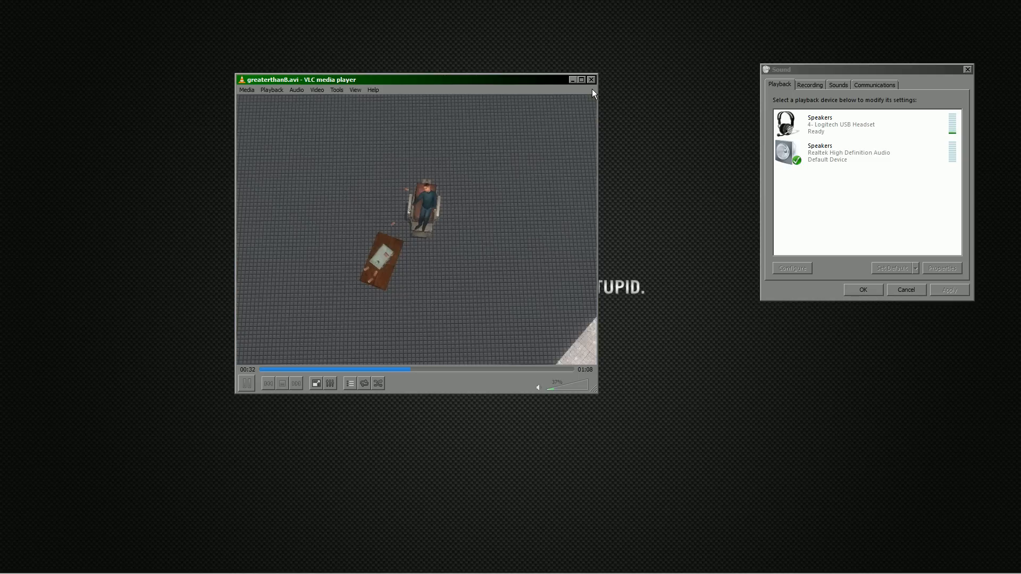
{"action": "left_click", "coordinate": [592, 79]}
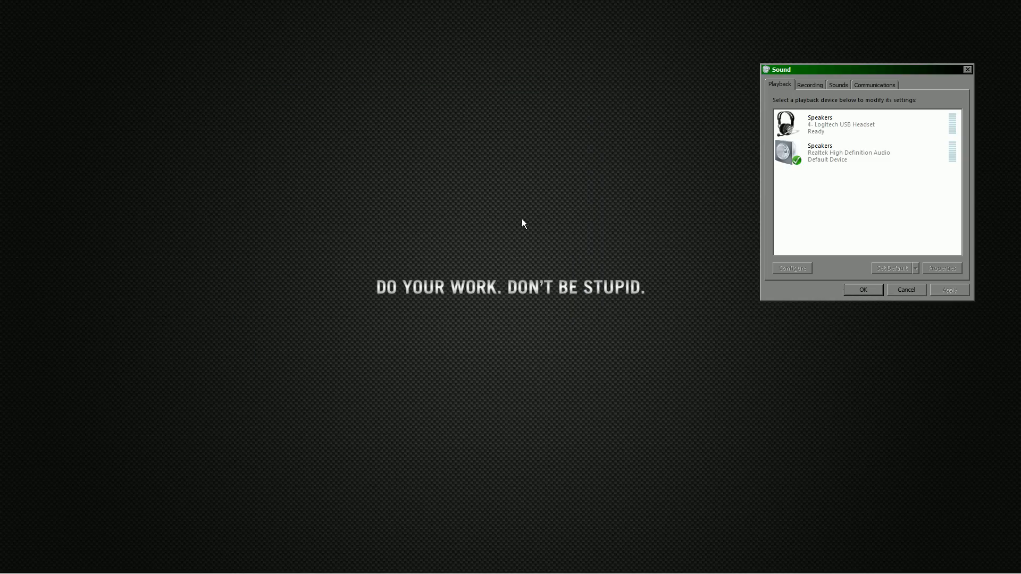